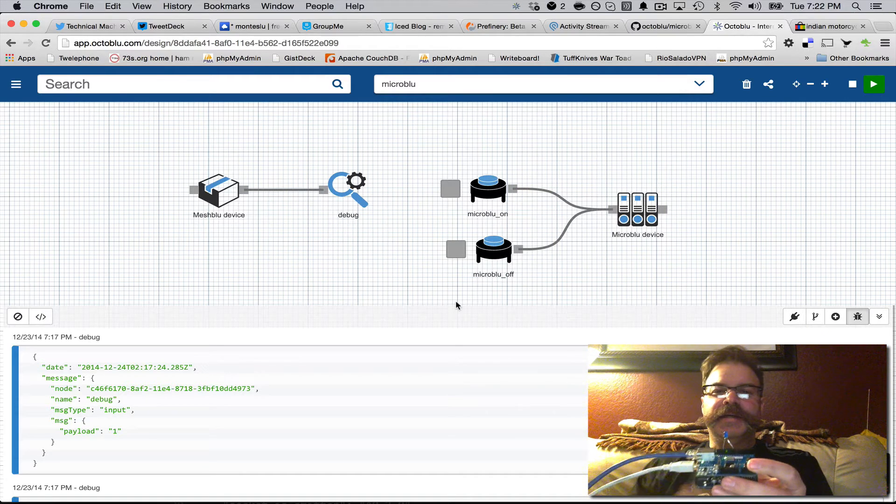
{"action": "mouse_move", "coordinate": [677, 216]}
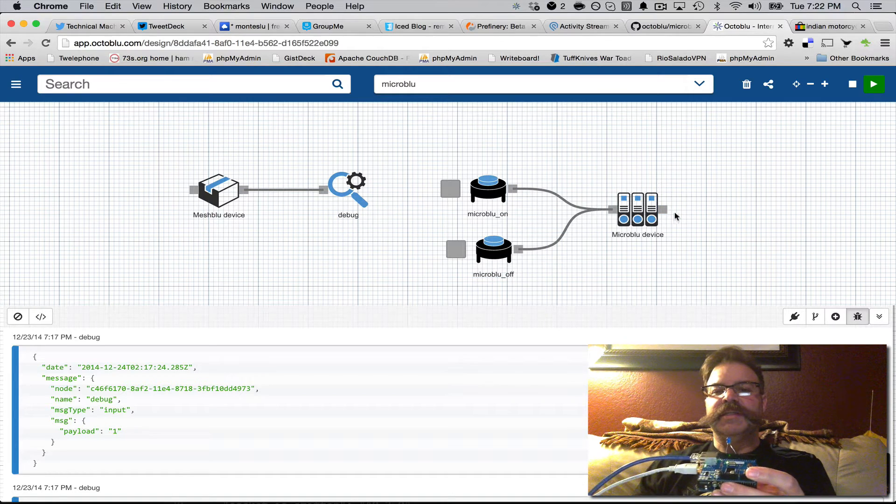
- Inspect the Microblu device node's UUID, {{msg.payload}} value and pin 9 settings, then close them
{"action": "left_click", "coordinate": [638, 212]}
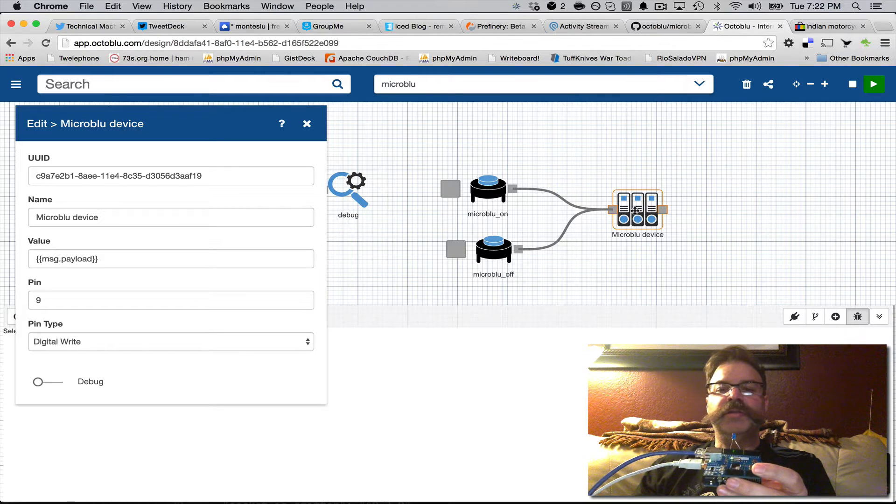
{"action": "left_click", "coordinate": [171, 176]}
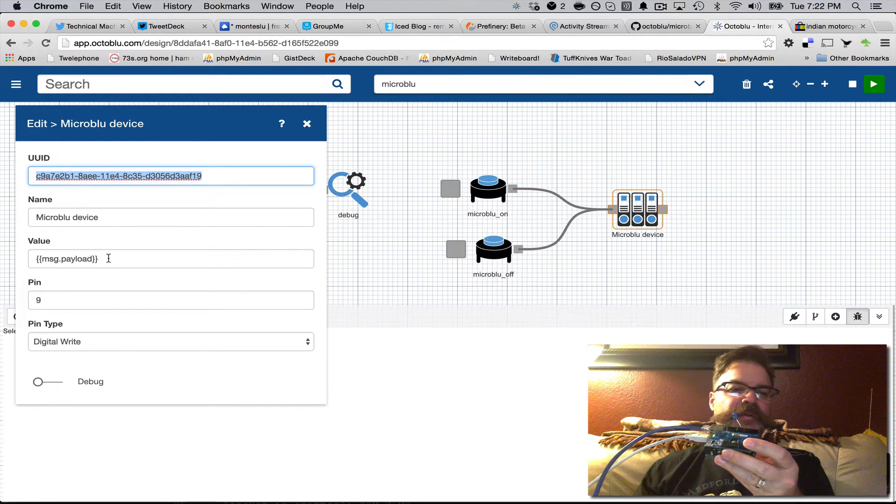
{"action": "left_click", "coordinate": [170, 258]}
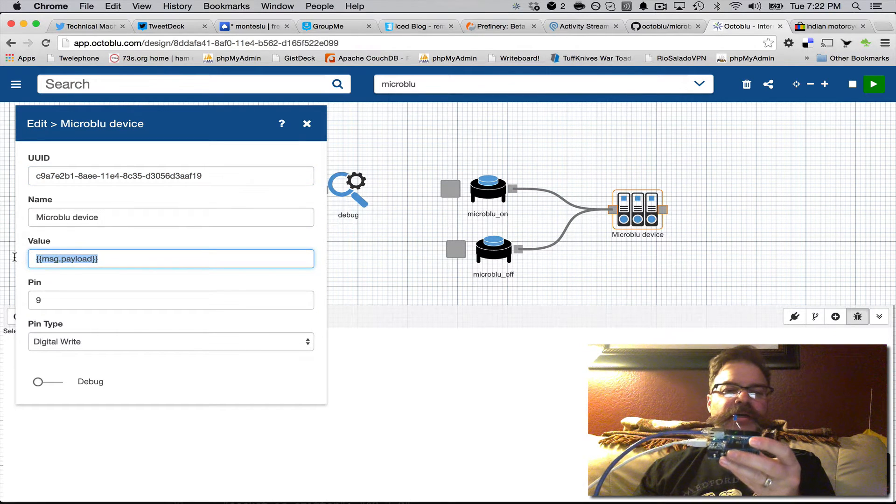
{"action": "left_click", "coordinate": [115, 258]}
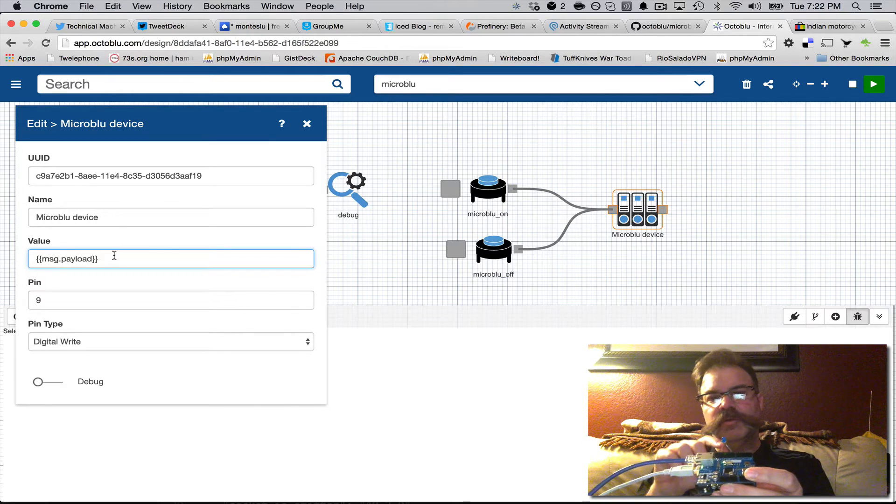
{"action": "left_click", "coordinate": [171, 300]}
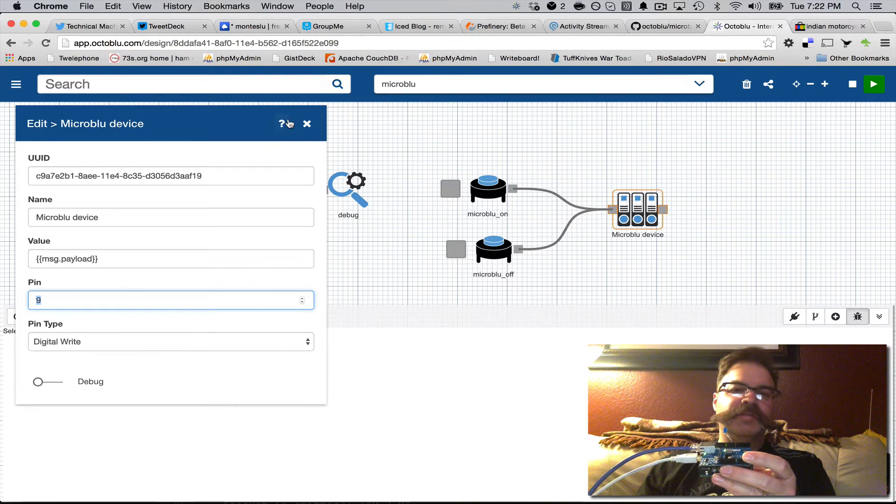
{"action": "left_click", "coordinate": [307, 124]}
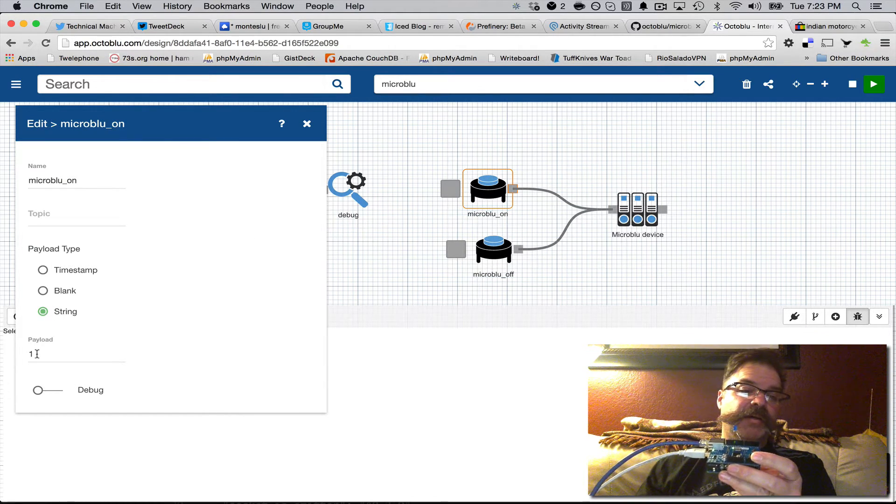
- Close microblu_on's settings and confirm microblu_off sends a string payload of 0
{"action": "left_click", "coordinate": [307, 123]}
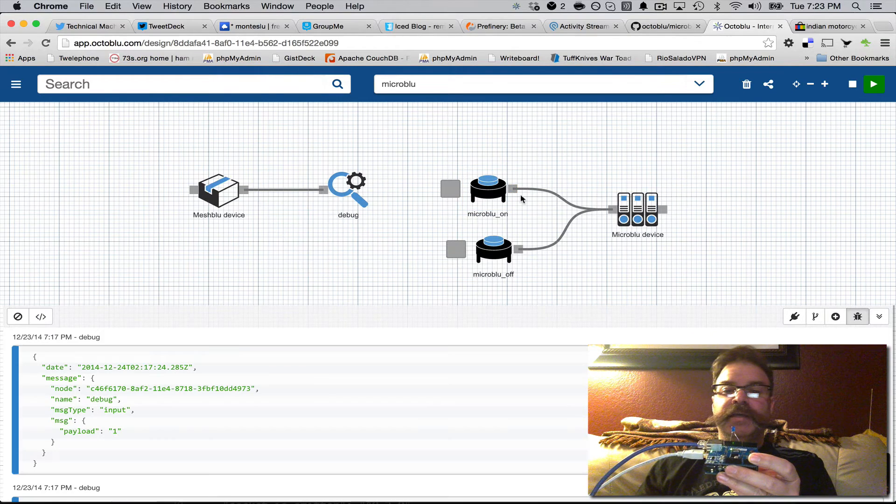
{"action": "left_click", "coordinate": [493, 250]}
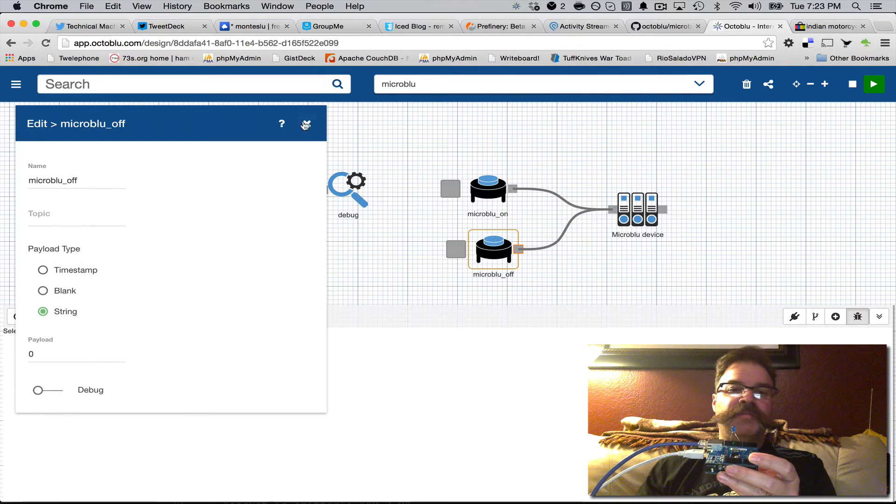
{"action": "left_click", "coordinate": [873, 84]}
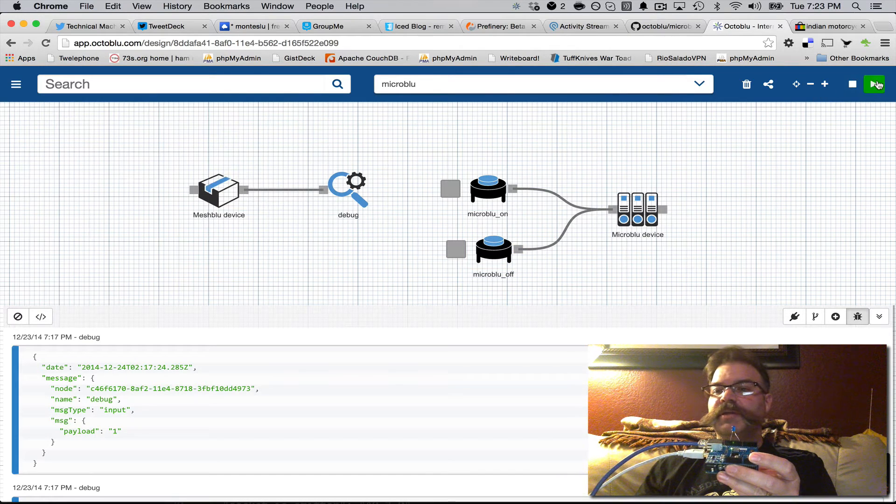
- Deploy the flow with the green play button so it starts running
{"action": "left_click", "coordinate": [874, 84]}
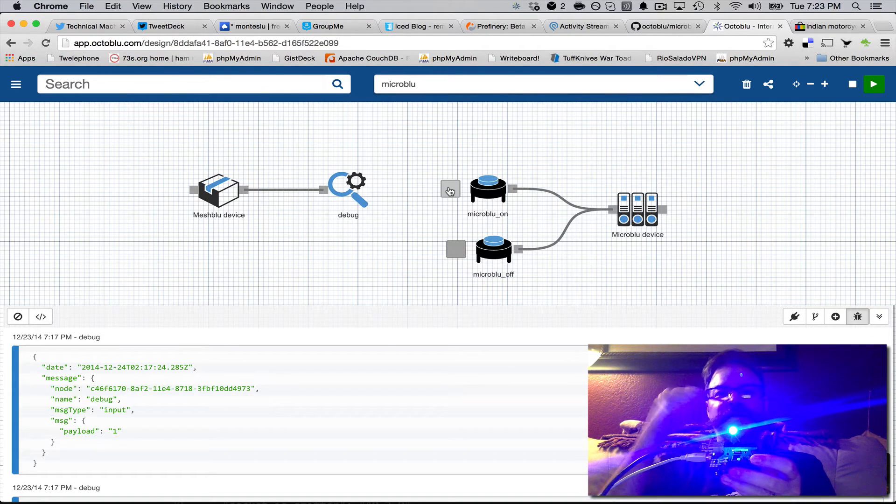
{"action": "mouse_move", "coordinate": [456, 250]}
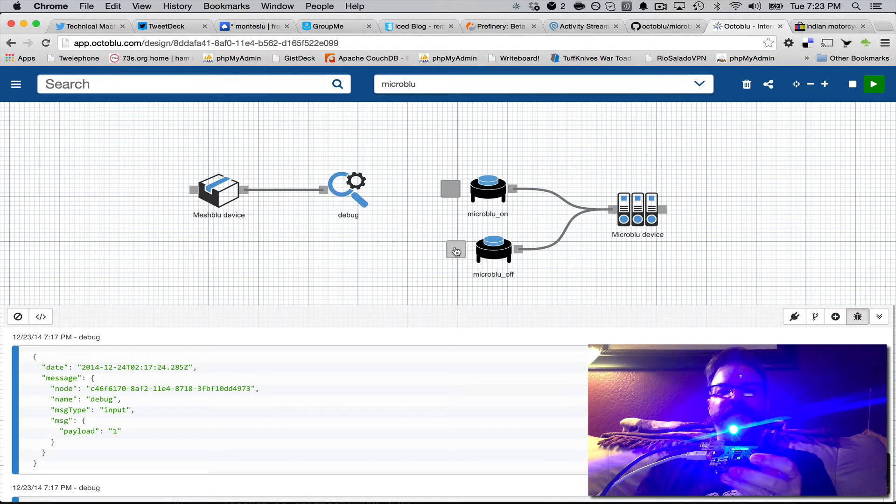